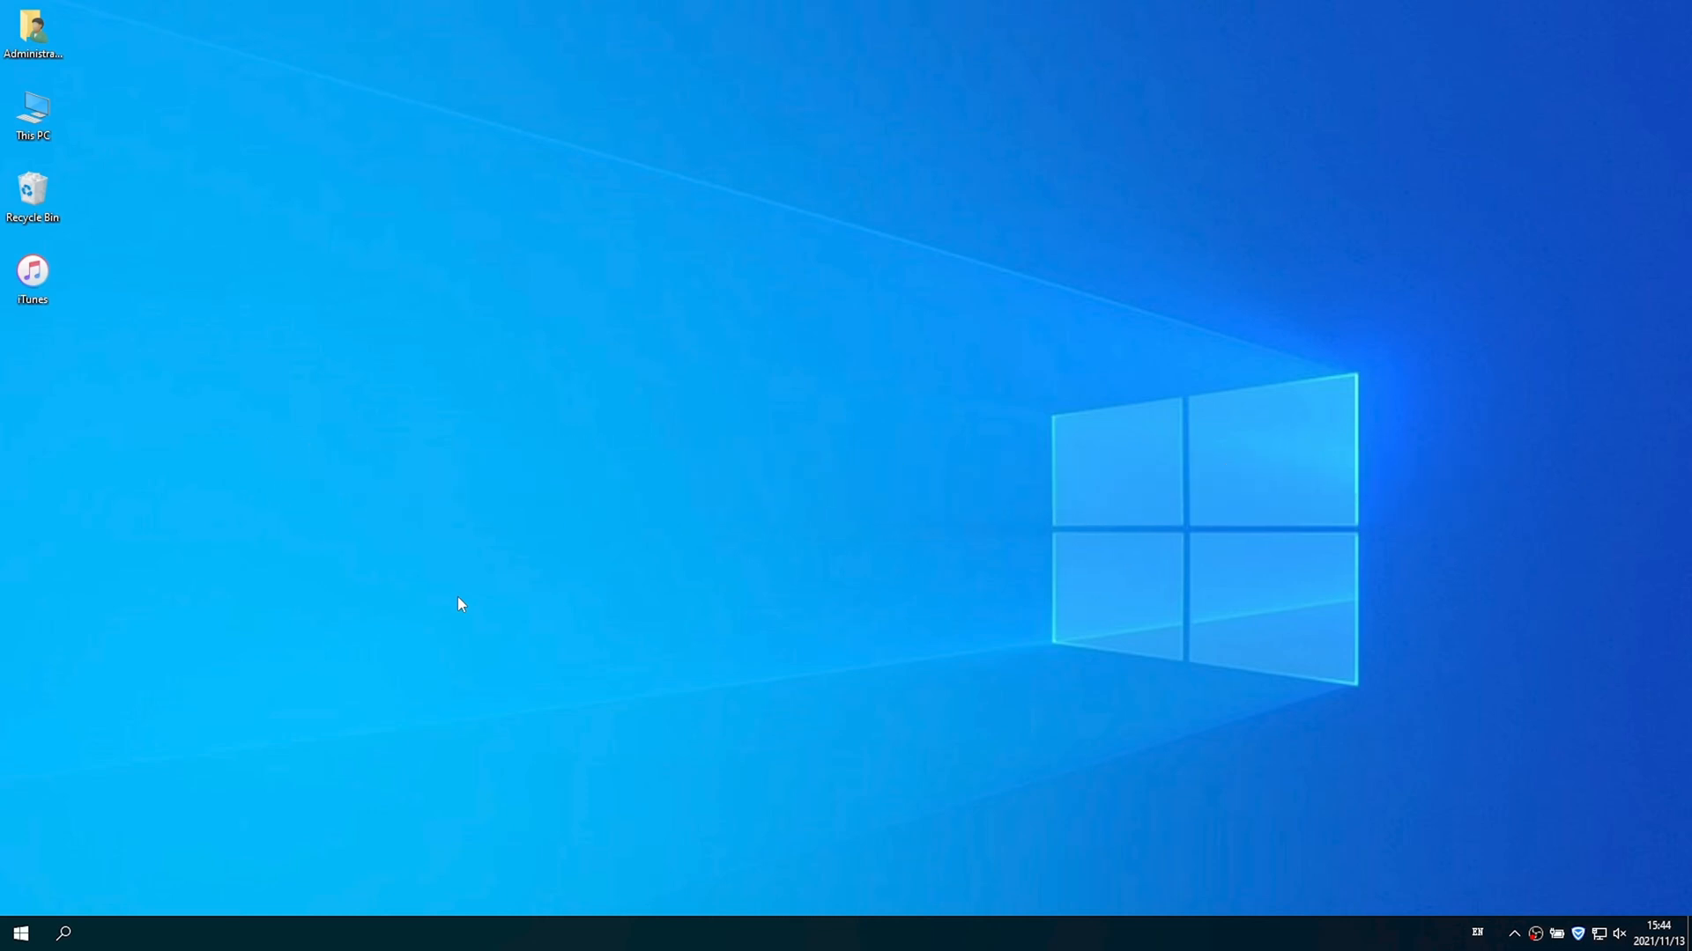
Step: Search for 'control' from Start and launch Control Panel
text(control)
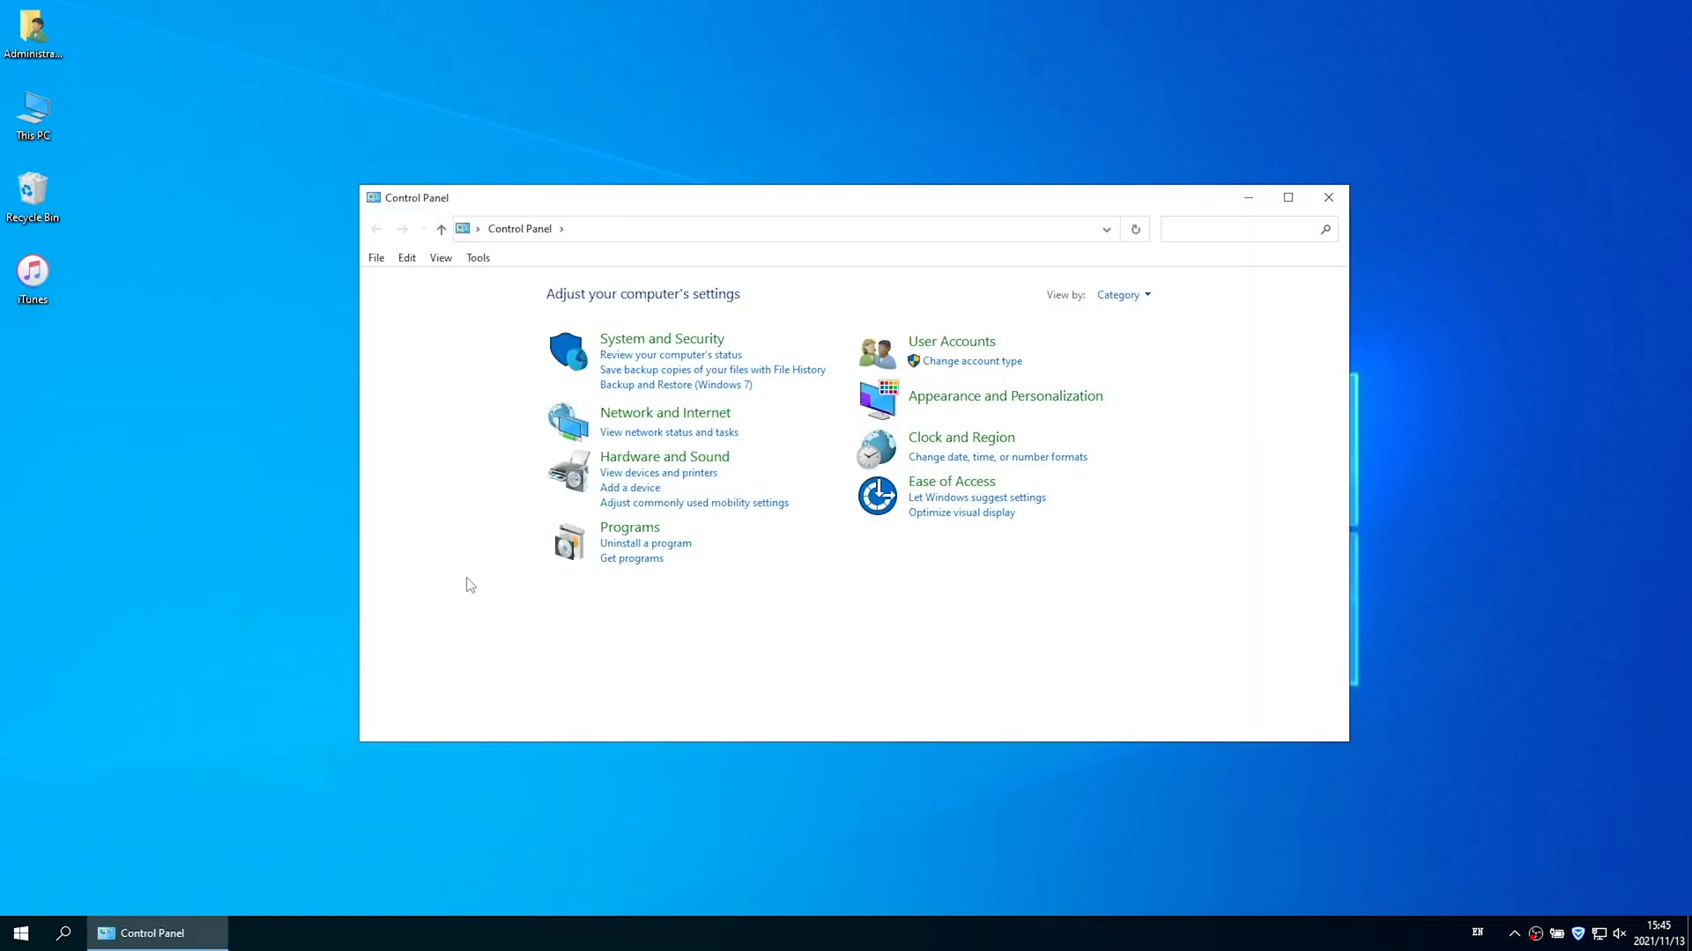
mouse_move(950, 346)
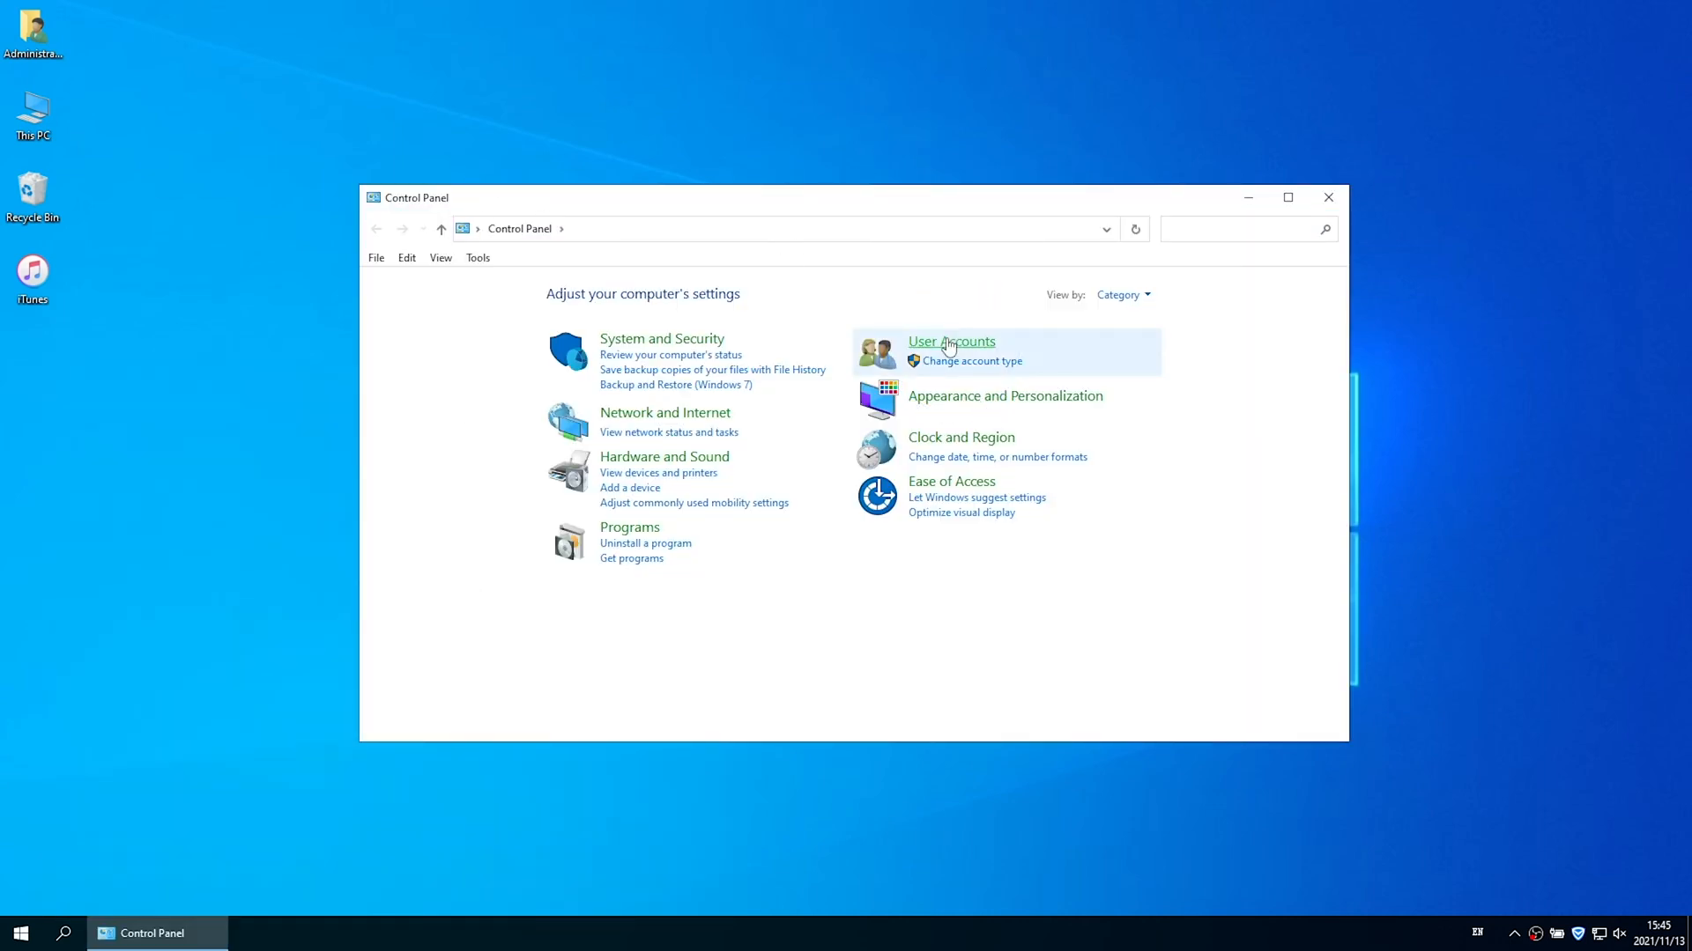
Step: Show the saved Windows Credentials under User Accounts > Credential Manager
click(950, 341)
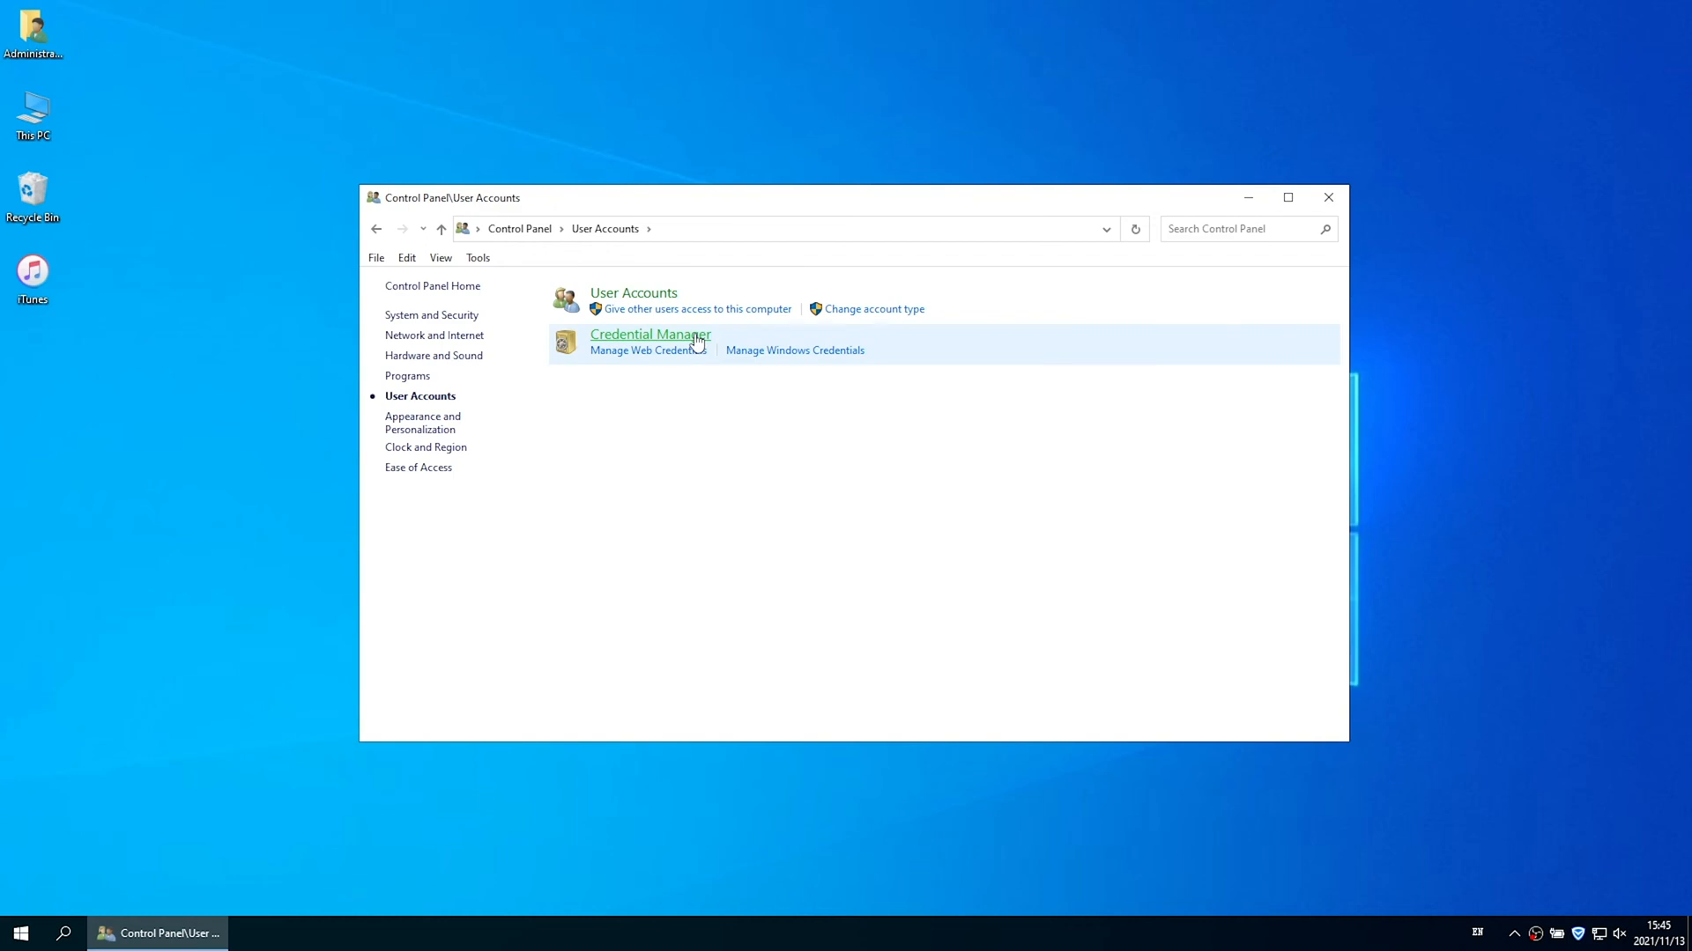
click(649, 335)
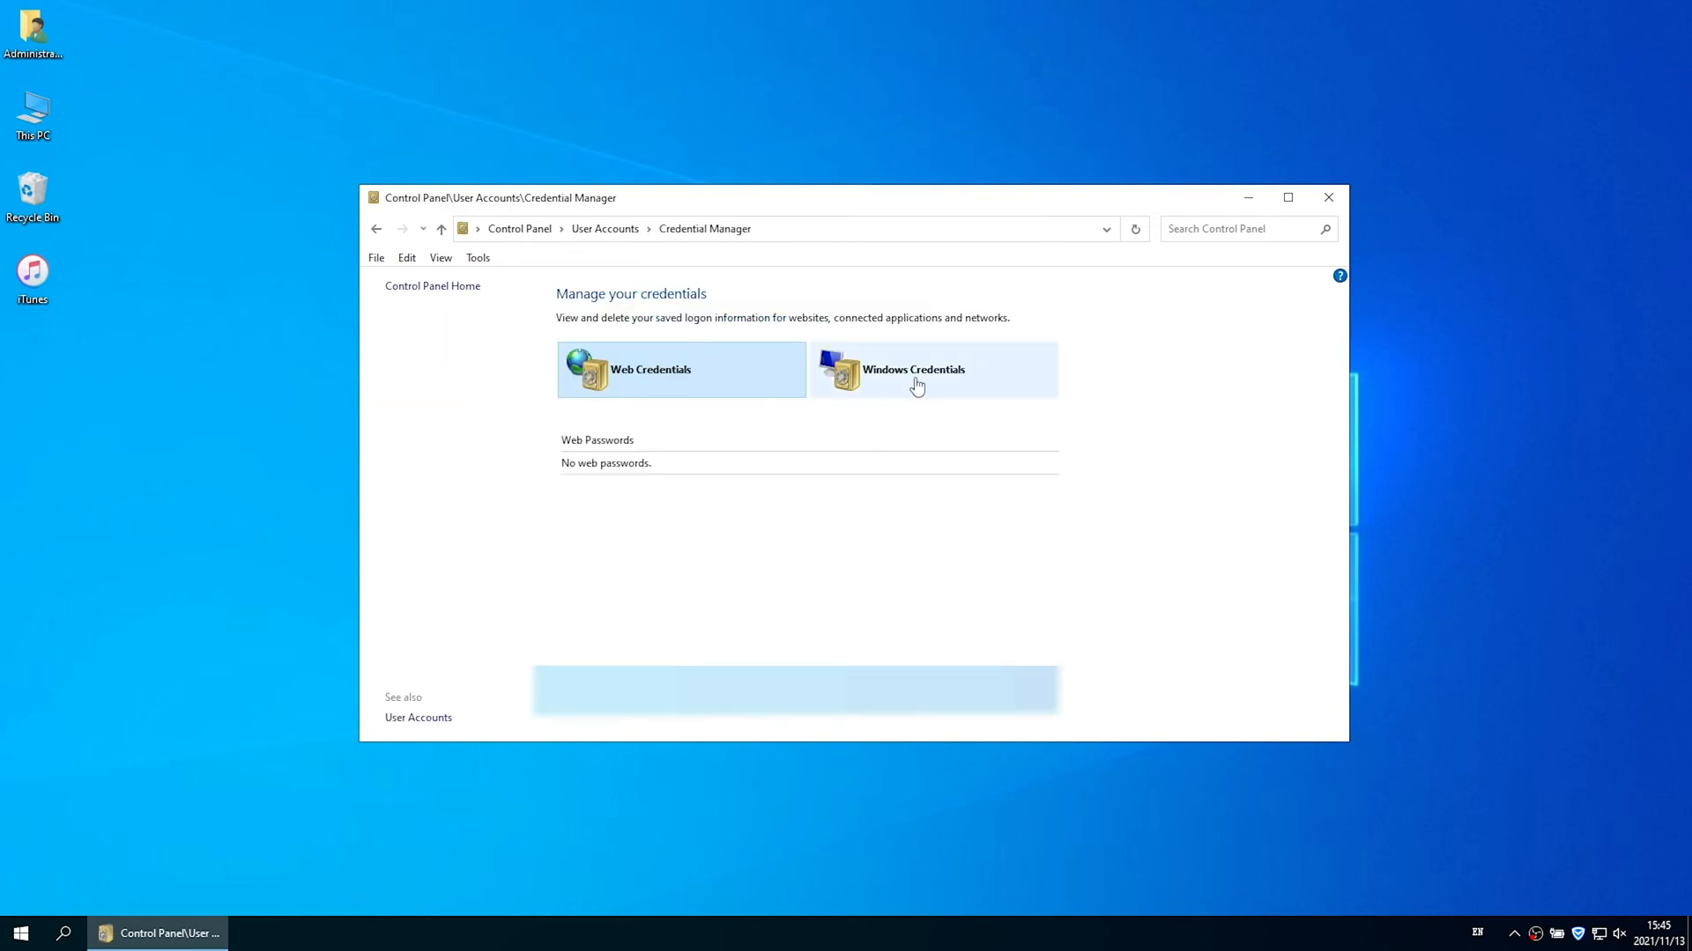
click(913, 369)
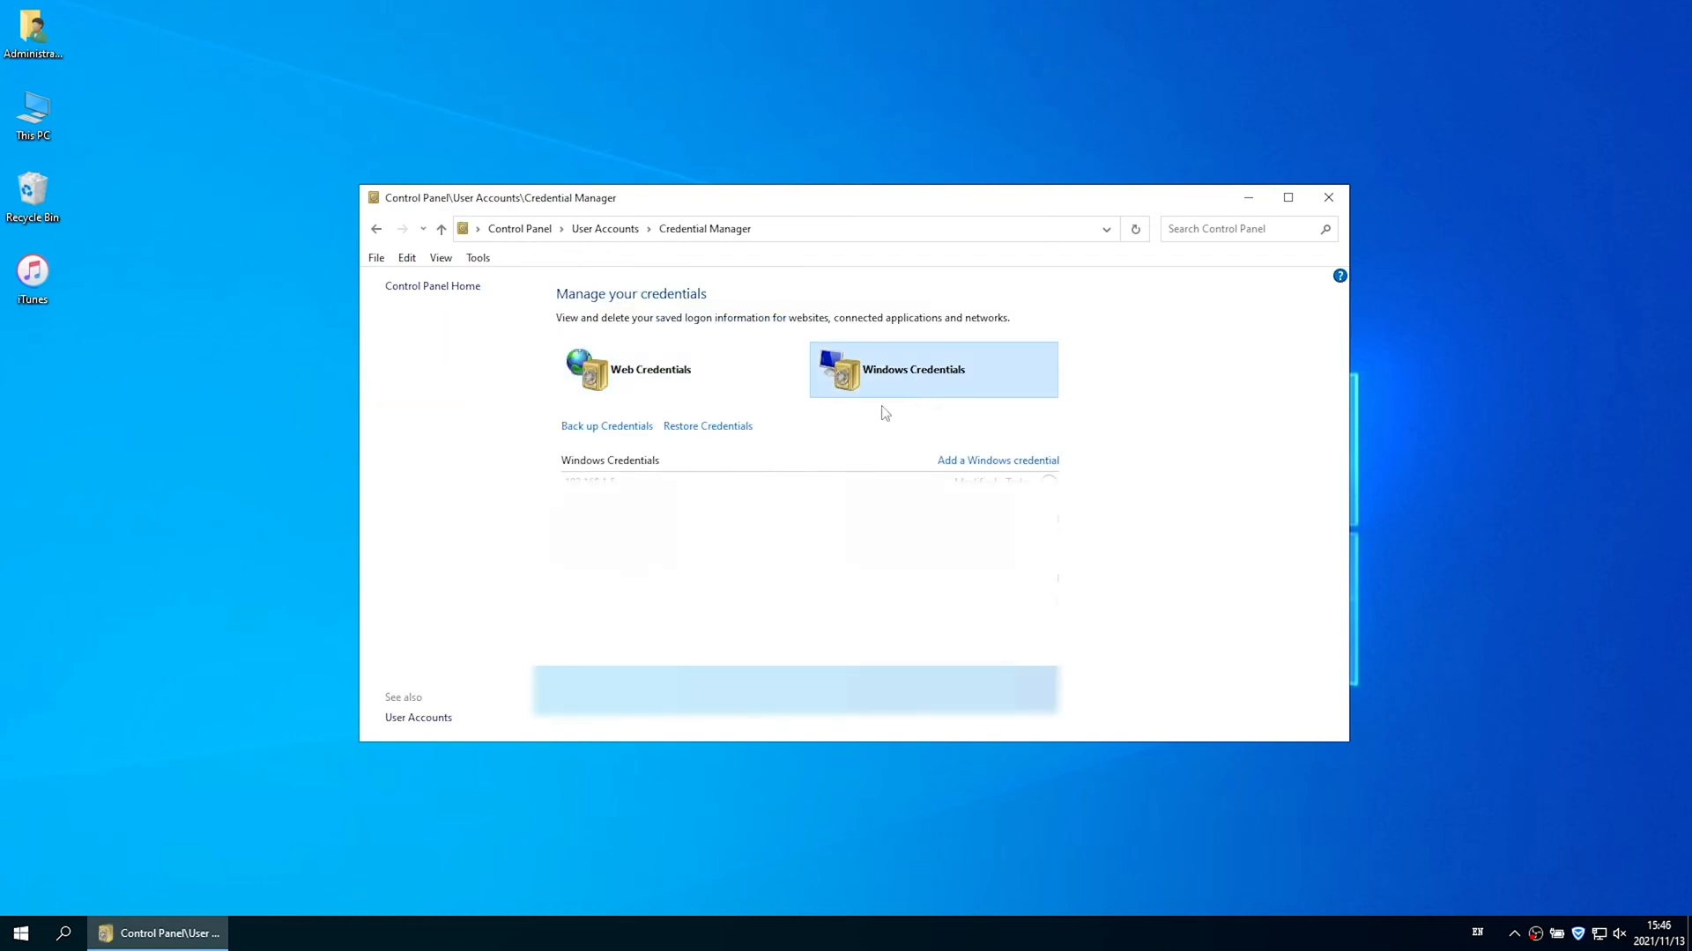
Step: Launch an administrator Command Prompt by running cmd from the Run box
key(Win+r)
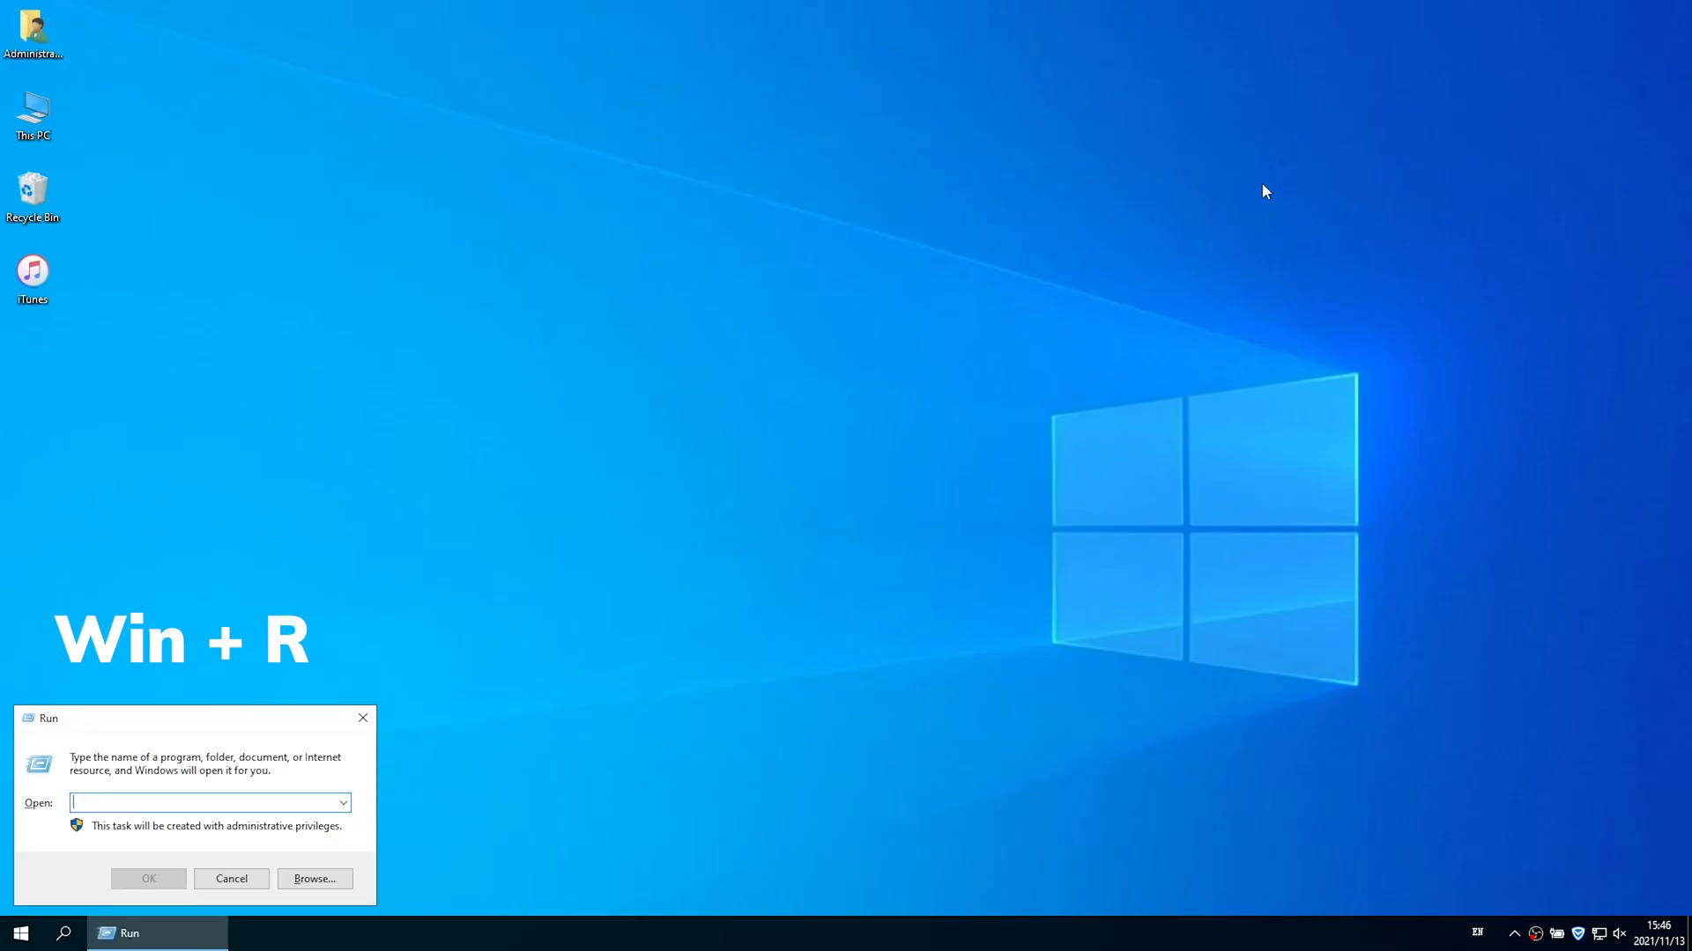
text(cmd)
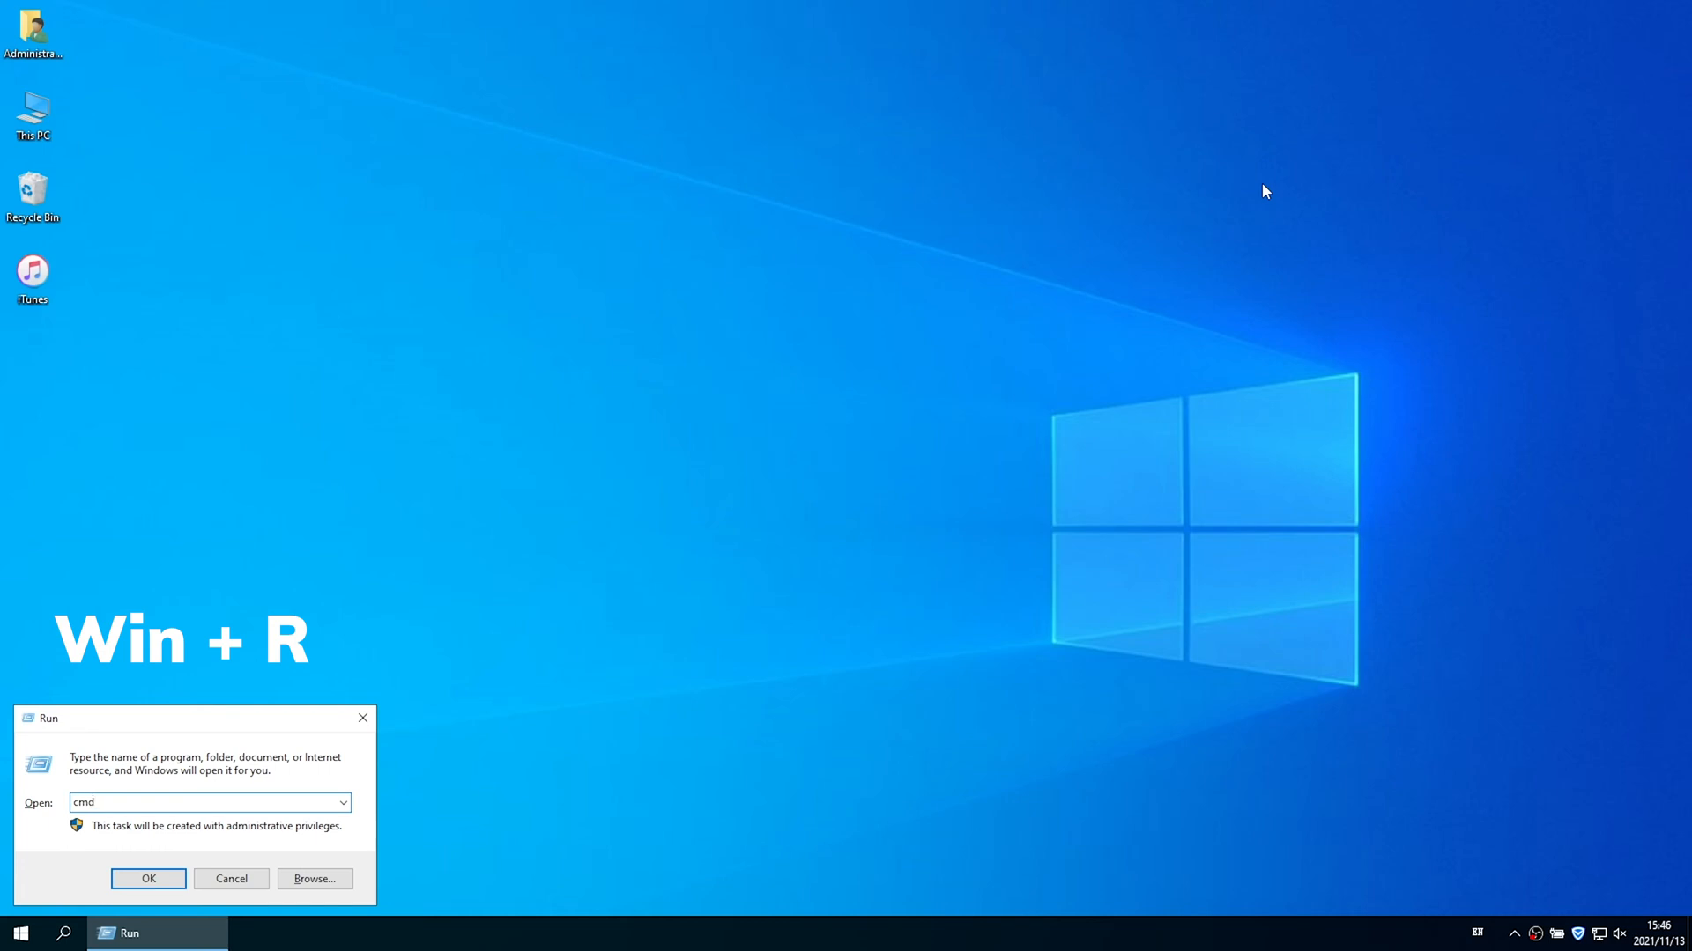
click(148, 878)
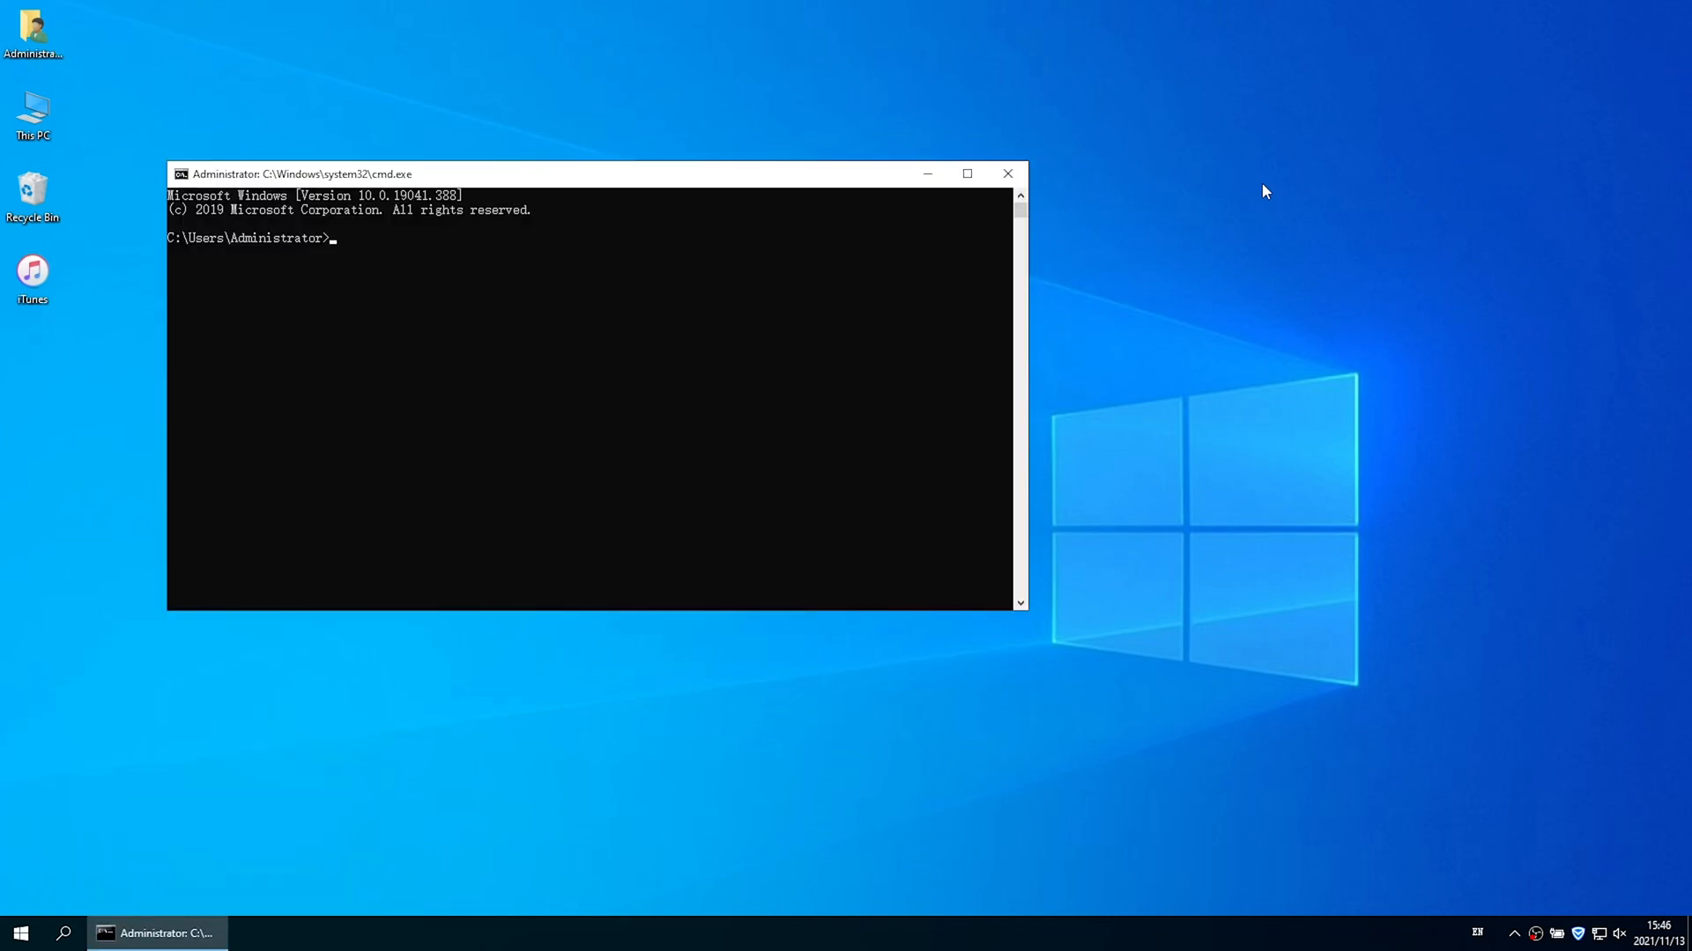
Step: Run 'rundll32.exe keymgr.dll, KRShowKeyMgr' to show stored user names and passwords
text(rundll)
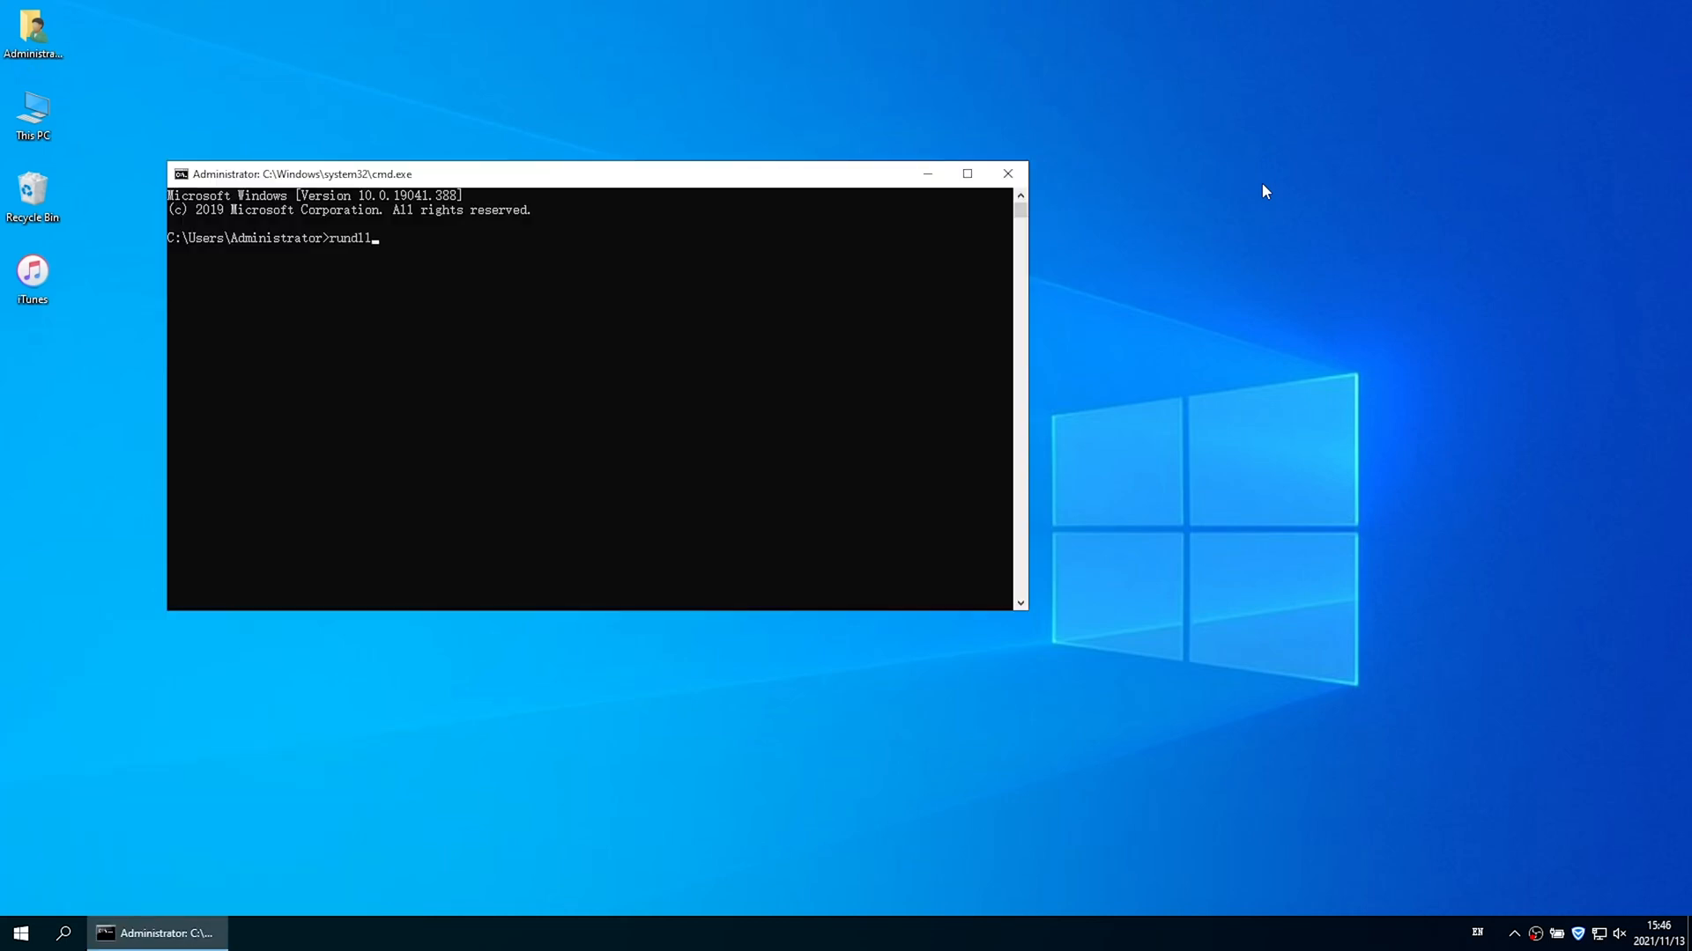
text(32.exe)
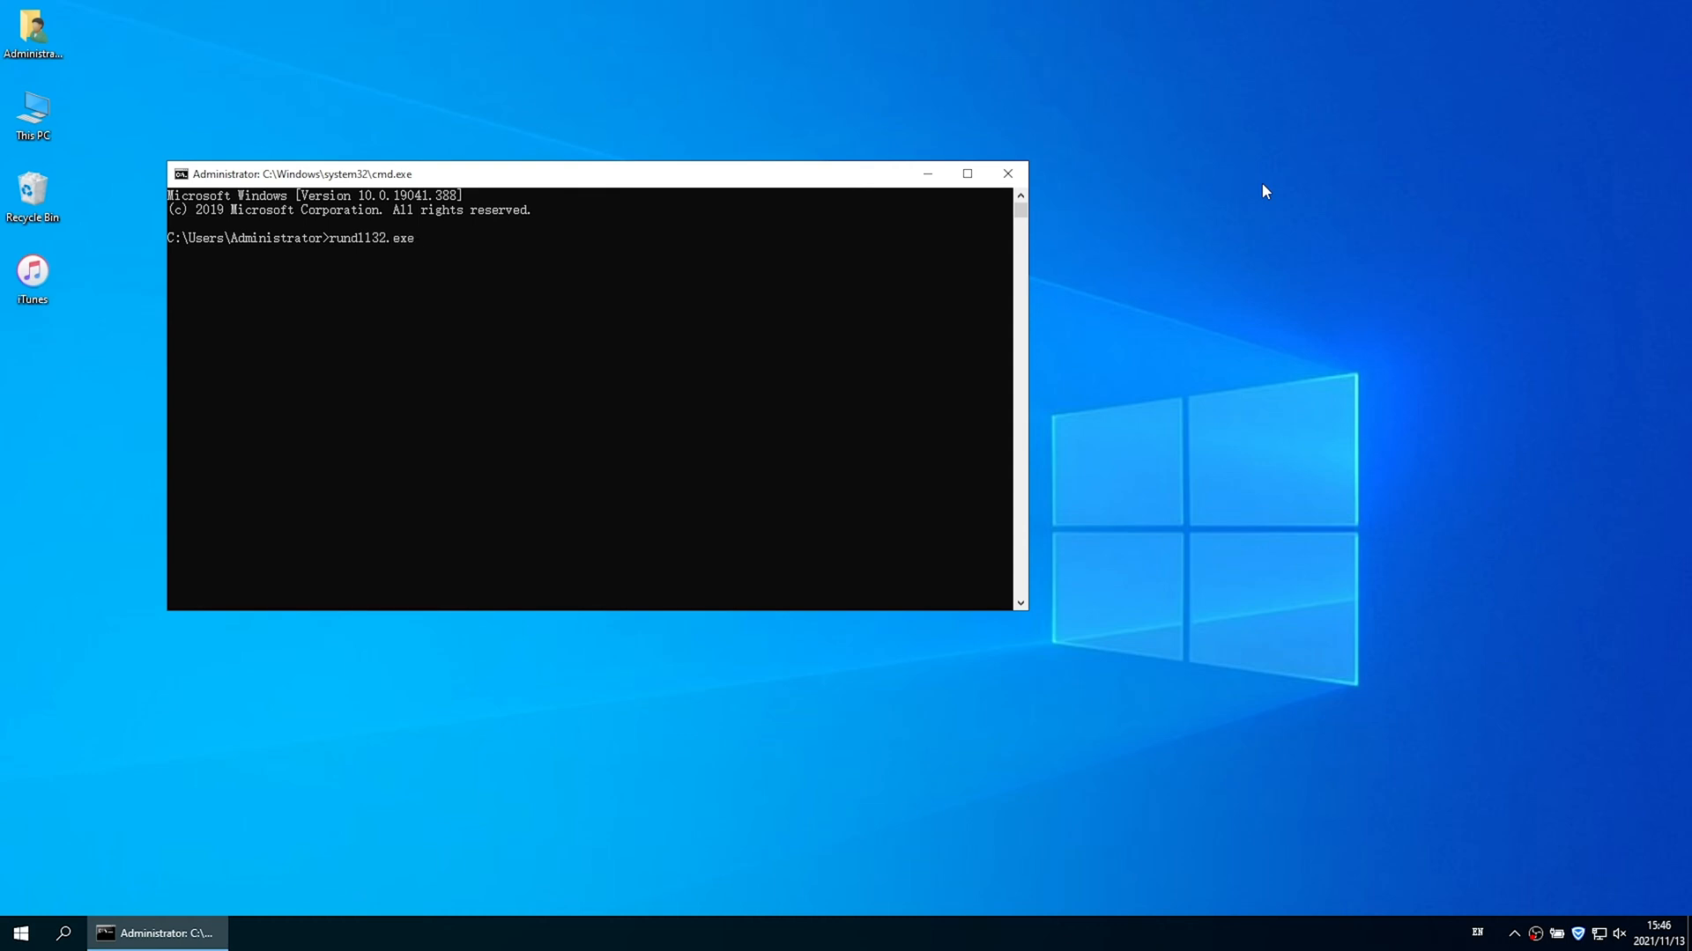
text(keym)
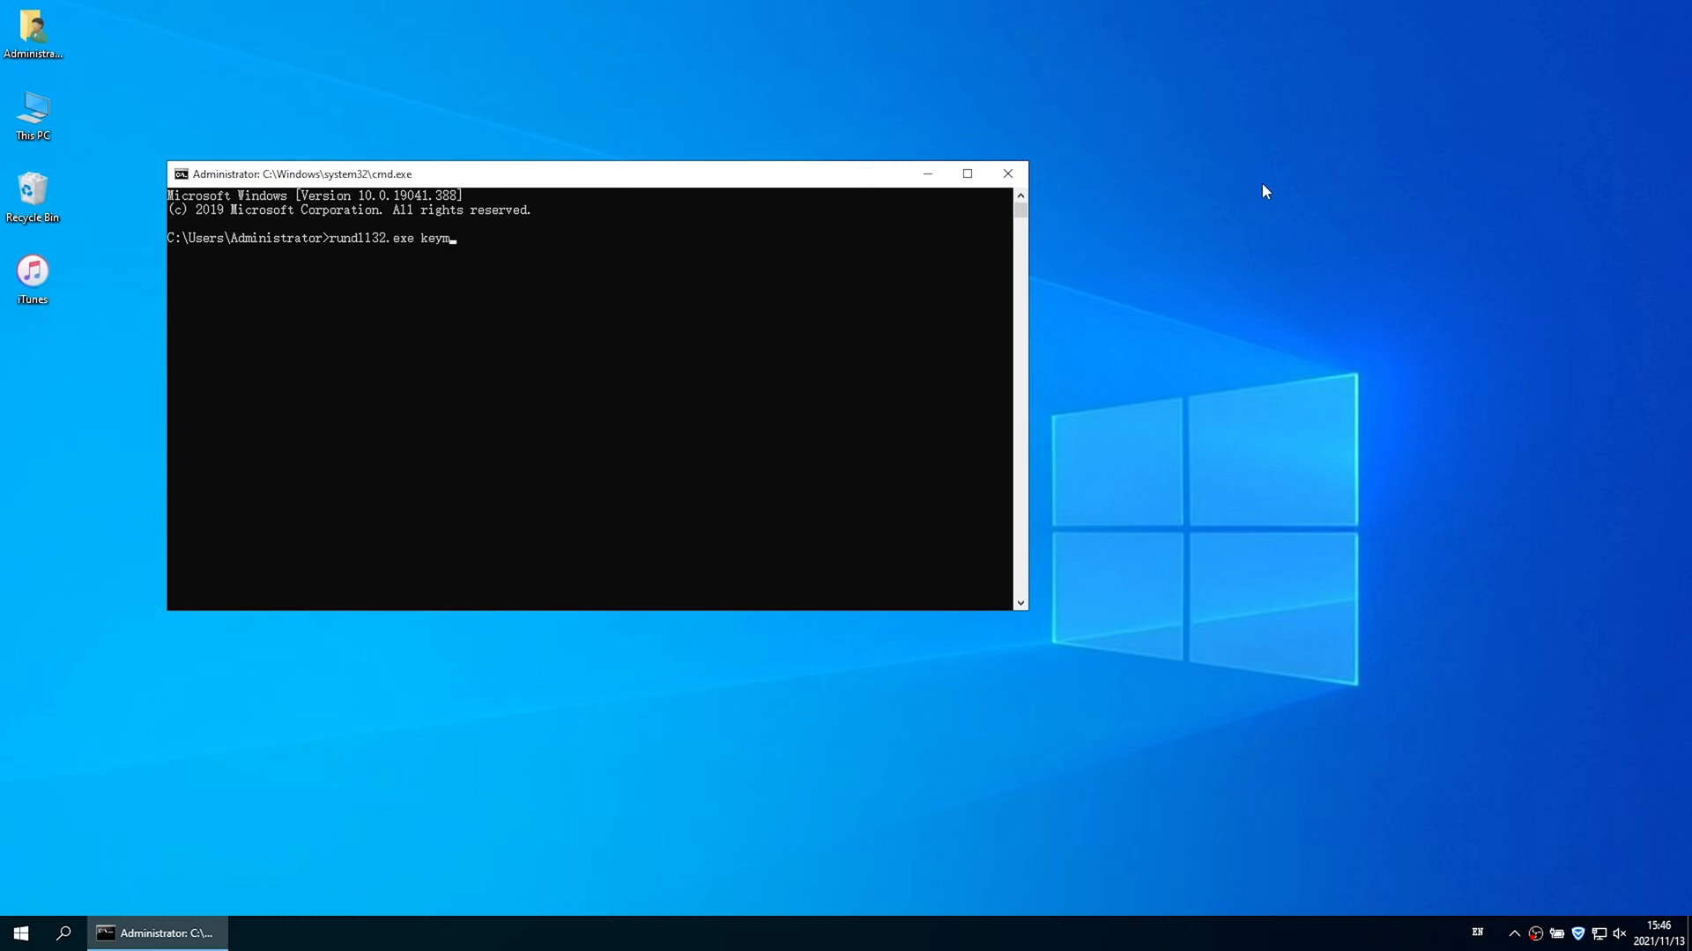
text(gr.dll, K)
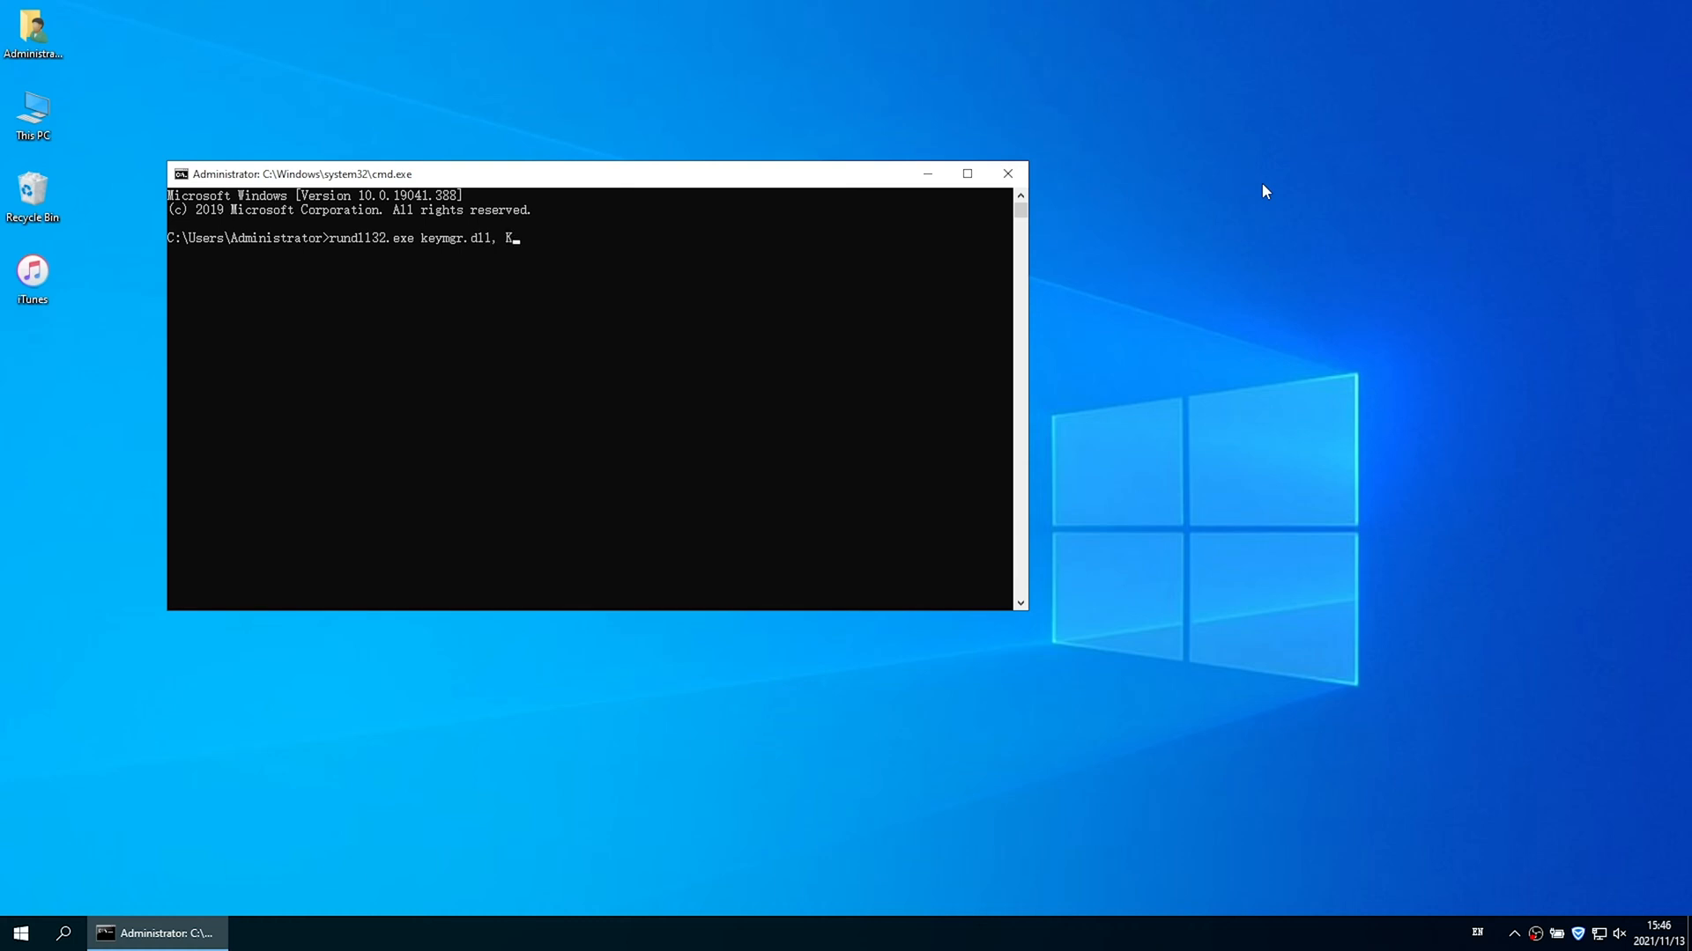
text(RShowKeyMgr)
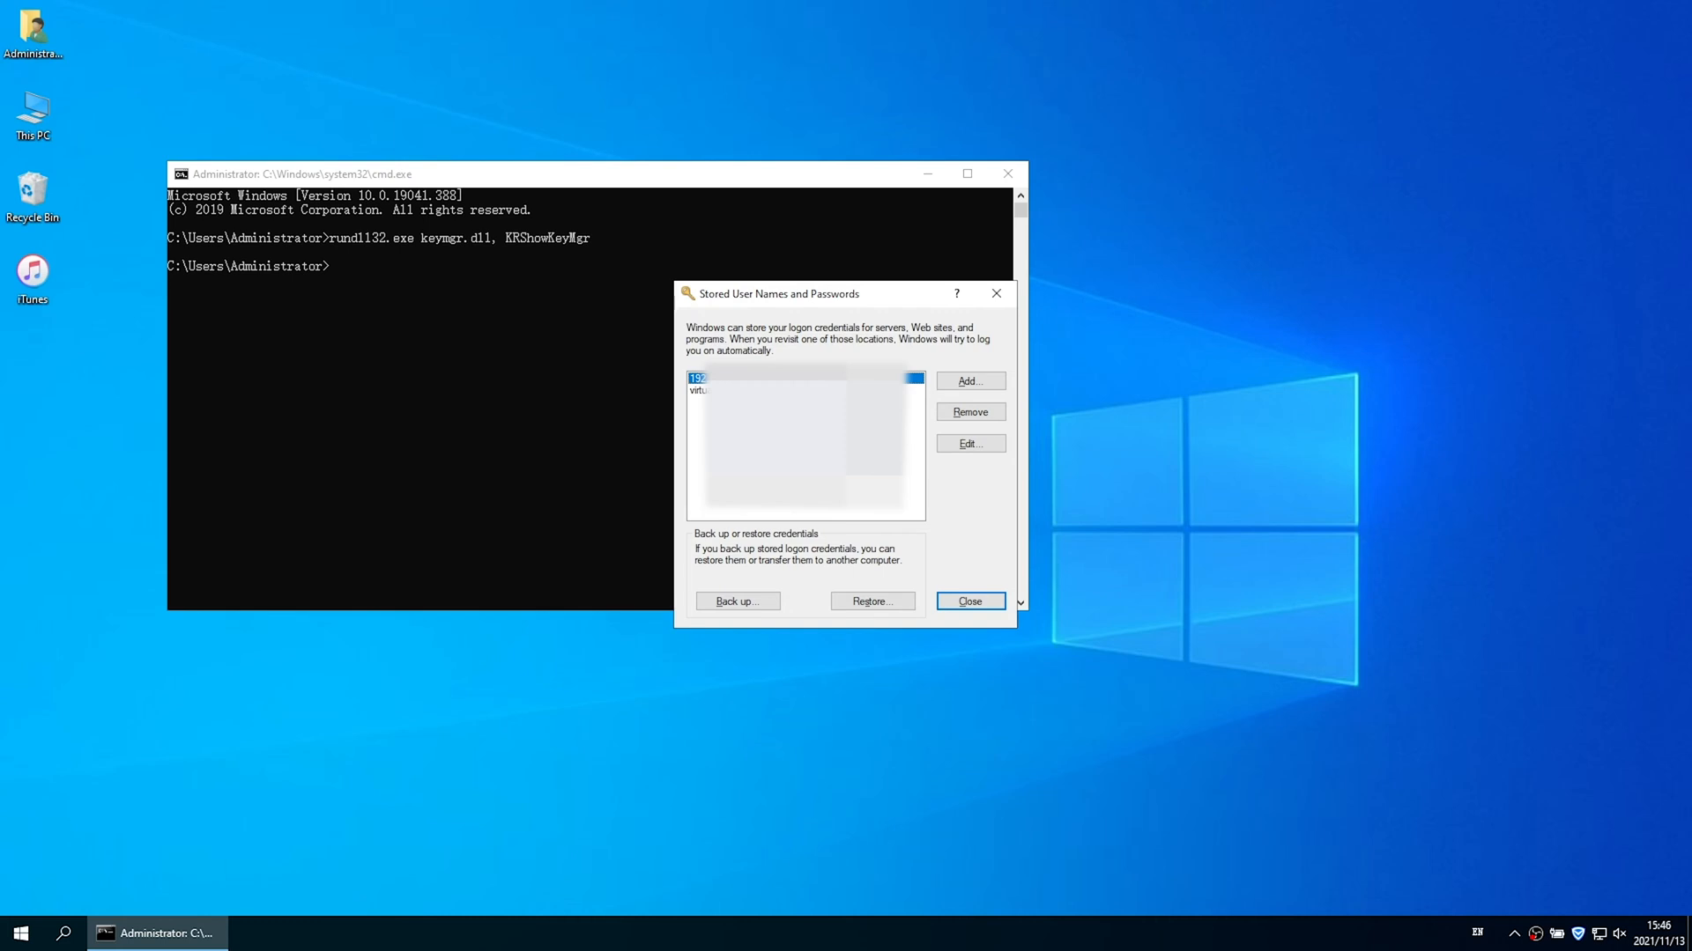
mouse_move(968, 443)
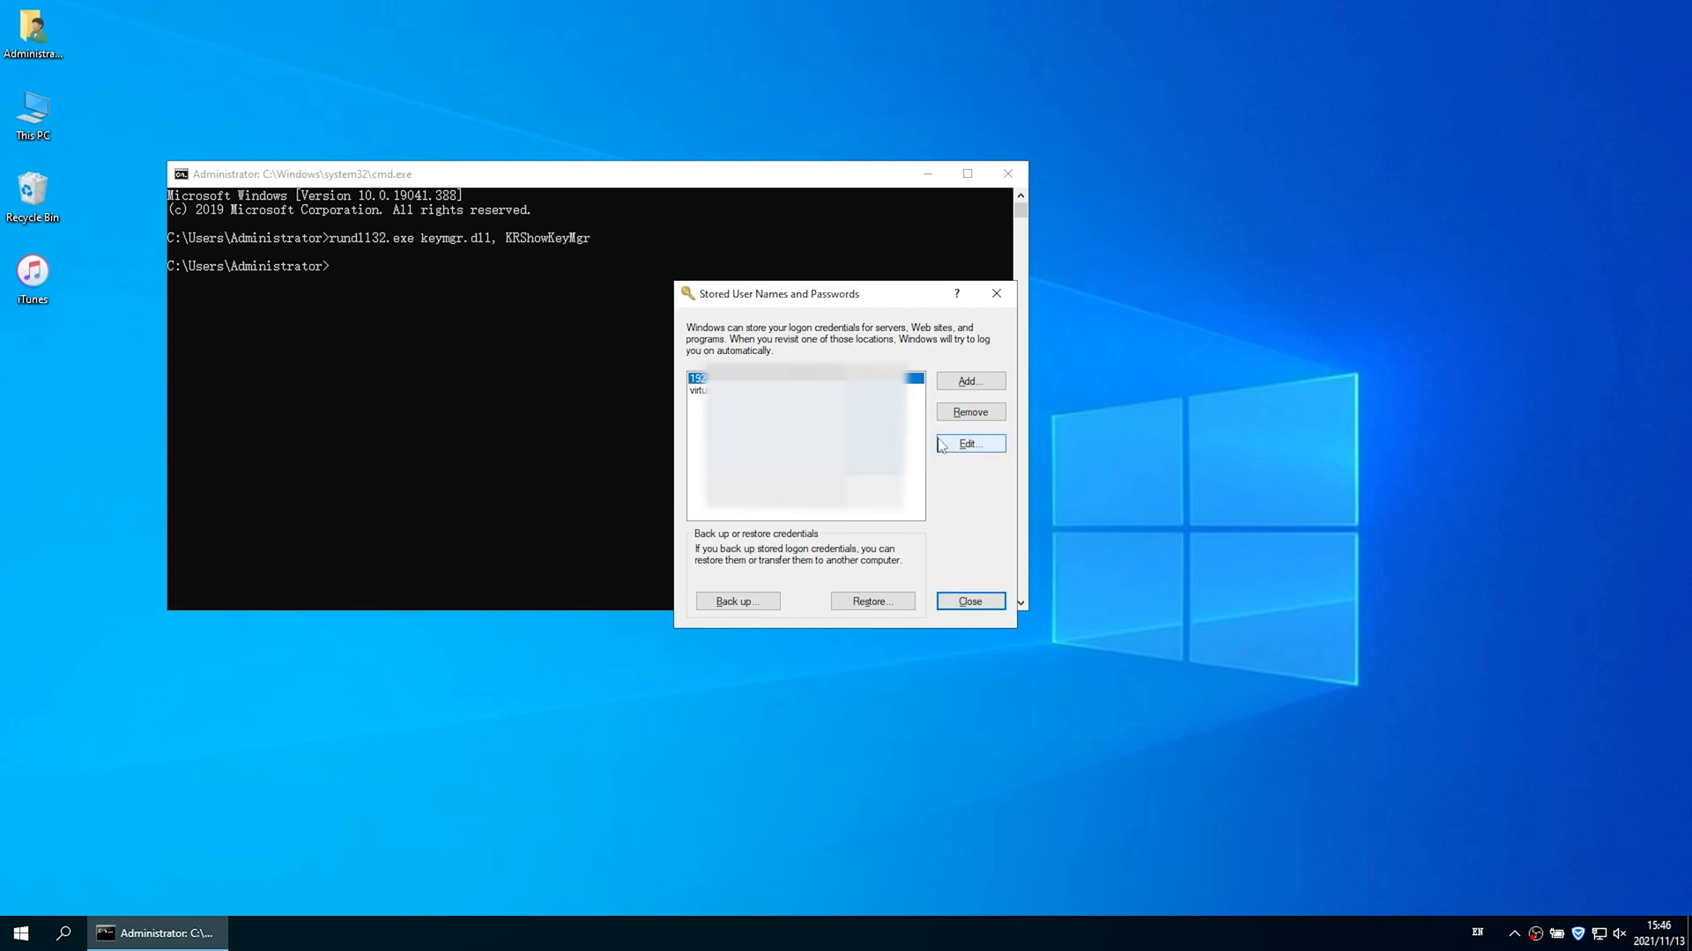
Step: Close the Stored User Names and Passwords dialog after reviewing it
click(967, 601)
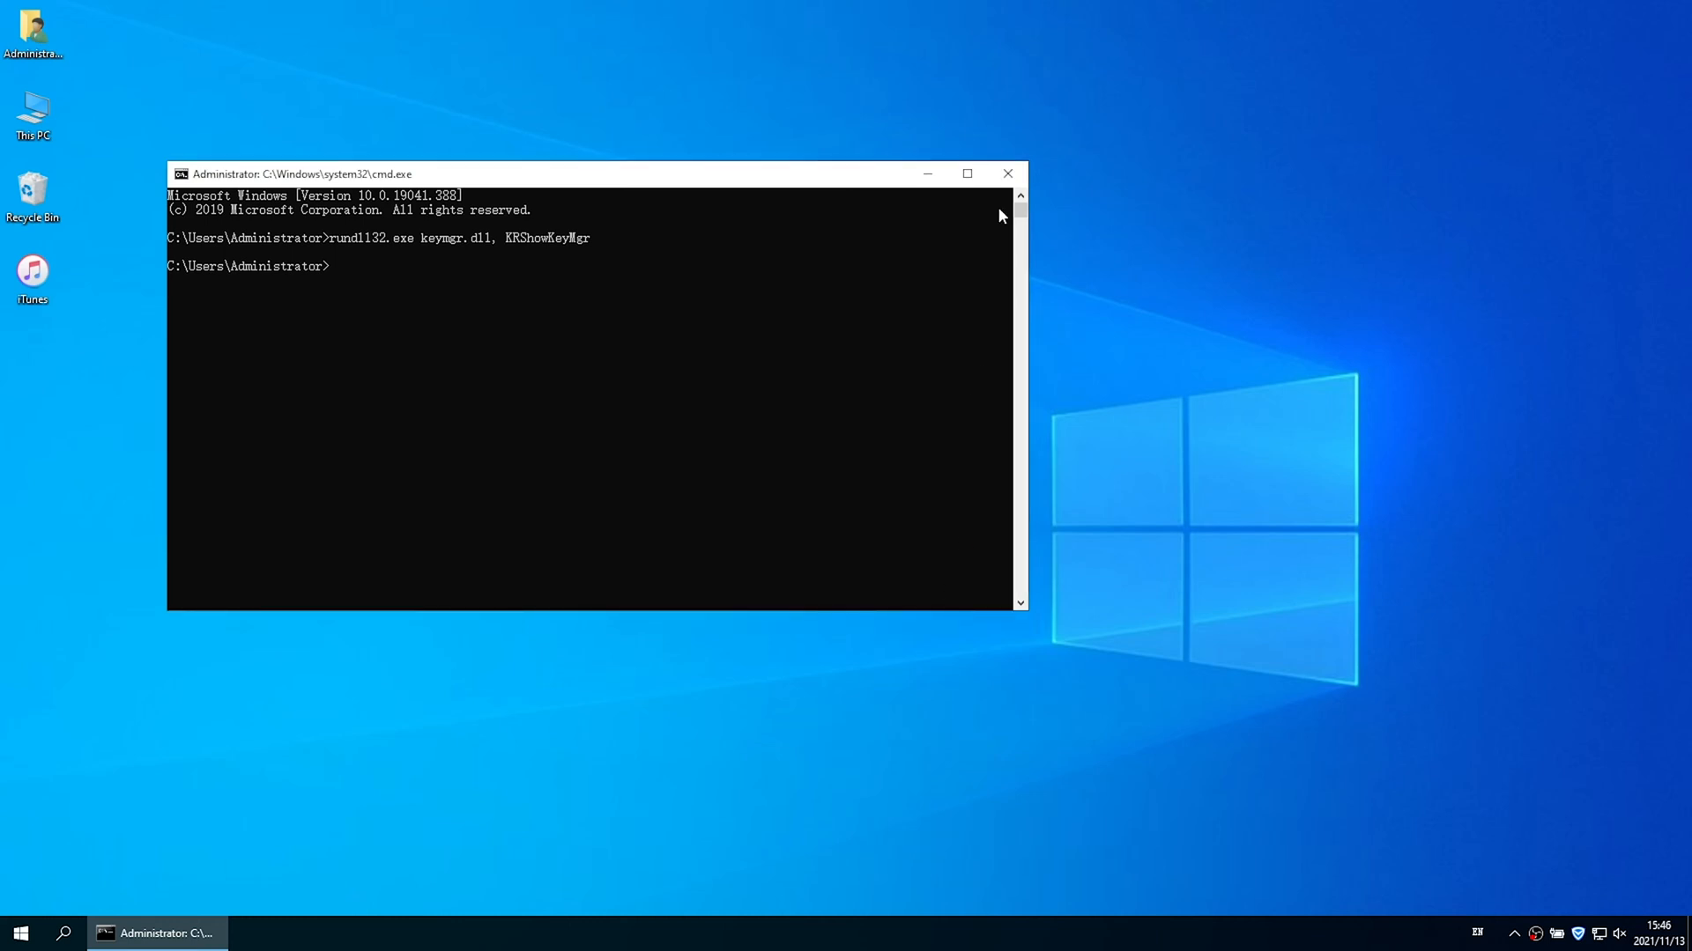
Step: Close the Command Prompt window from its title bar
click(1006, 173)
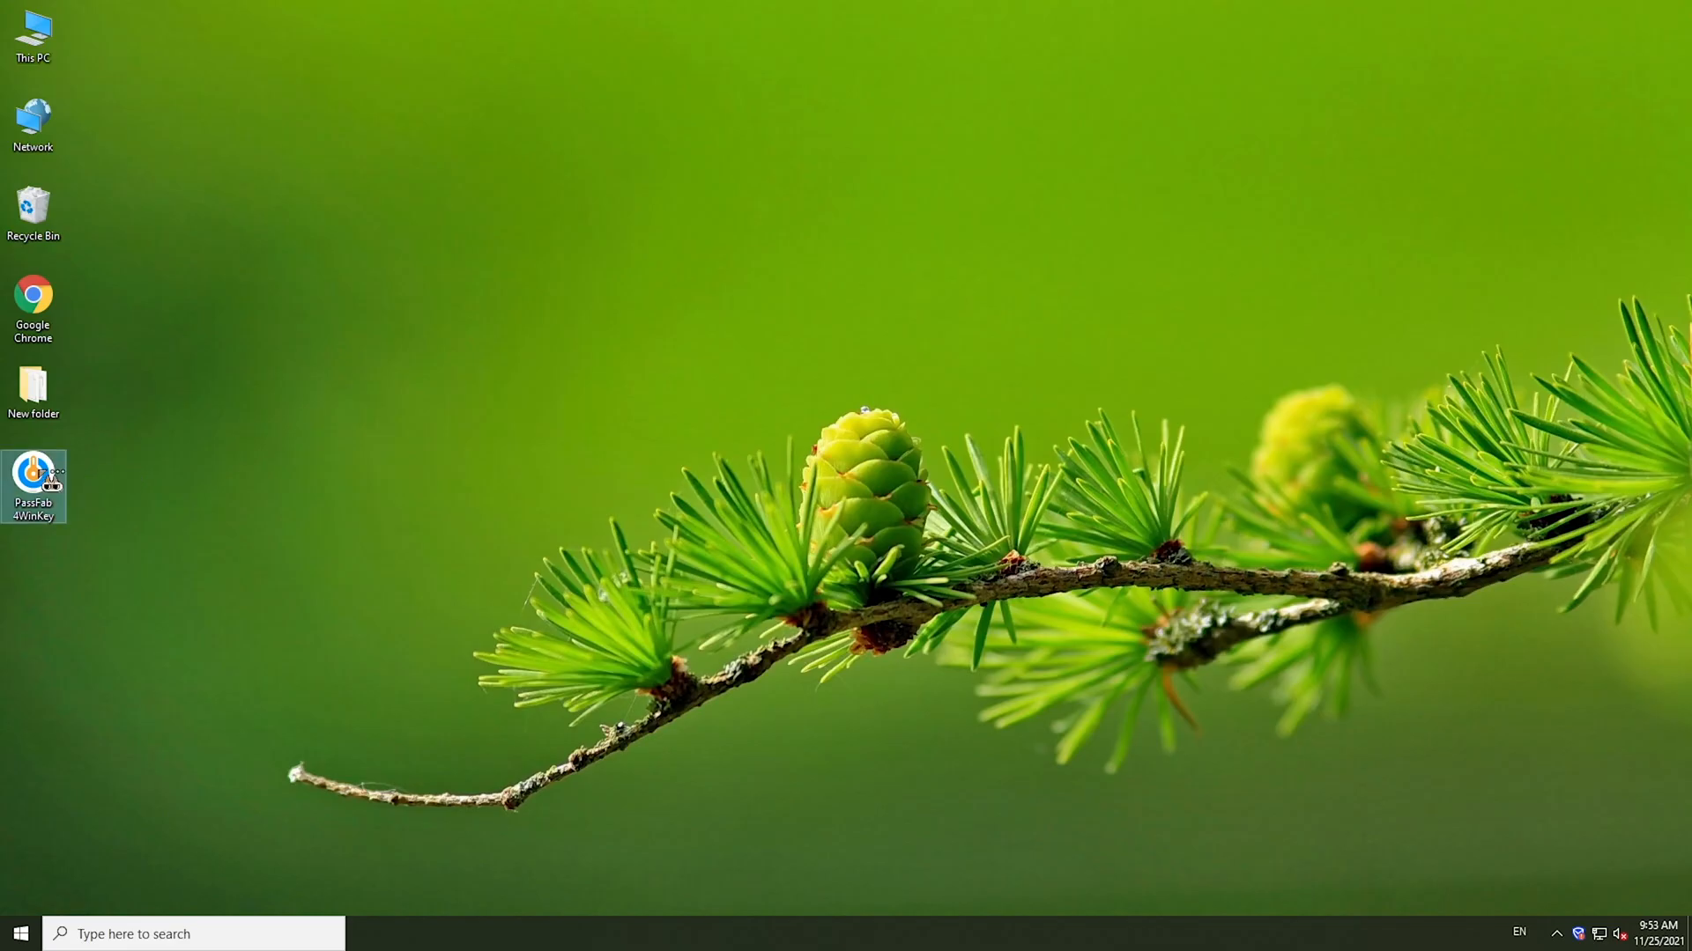
Step: Launch PassFab 4WinKey and start burning the boot disk to the USB flash drive
double_click(33, 486)
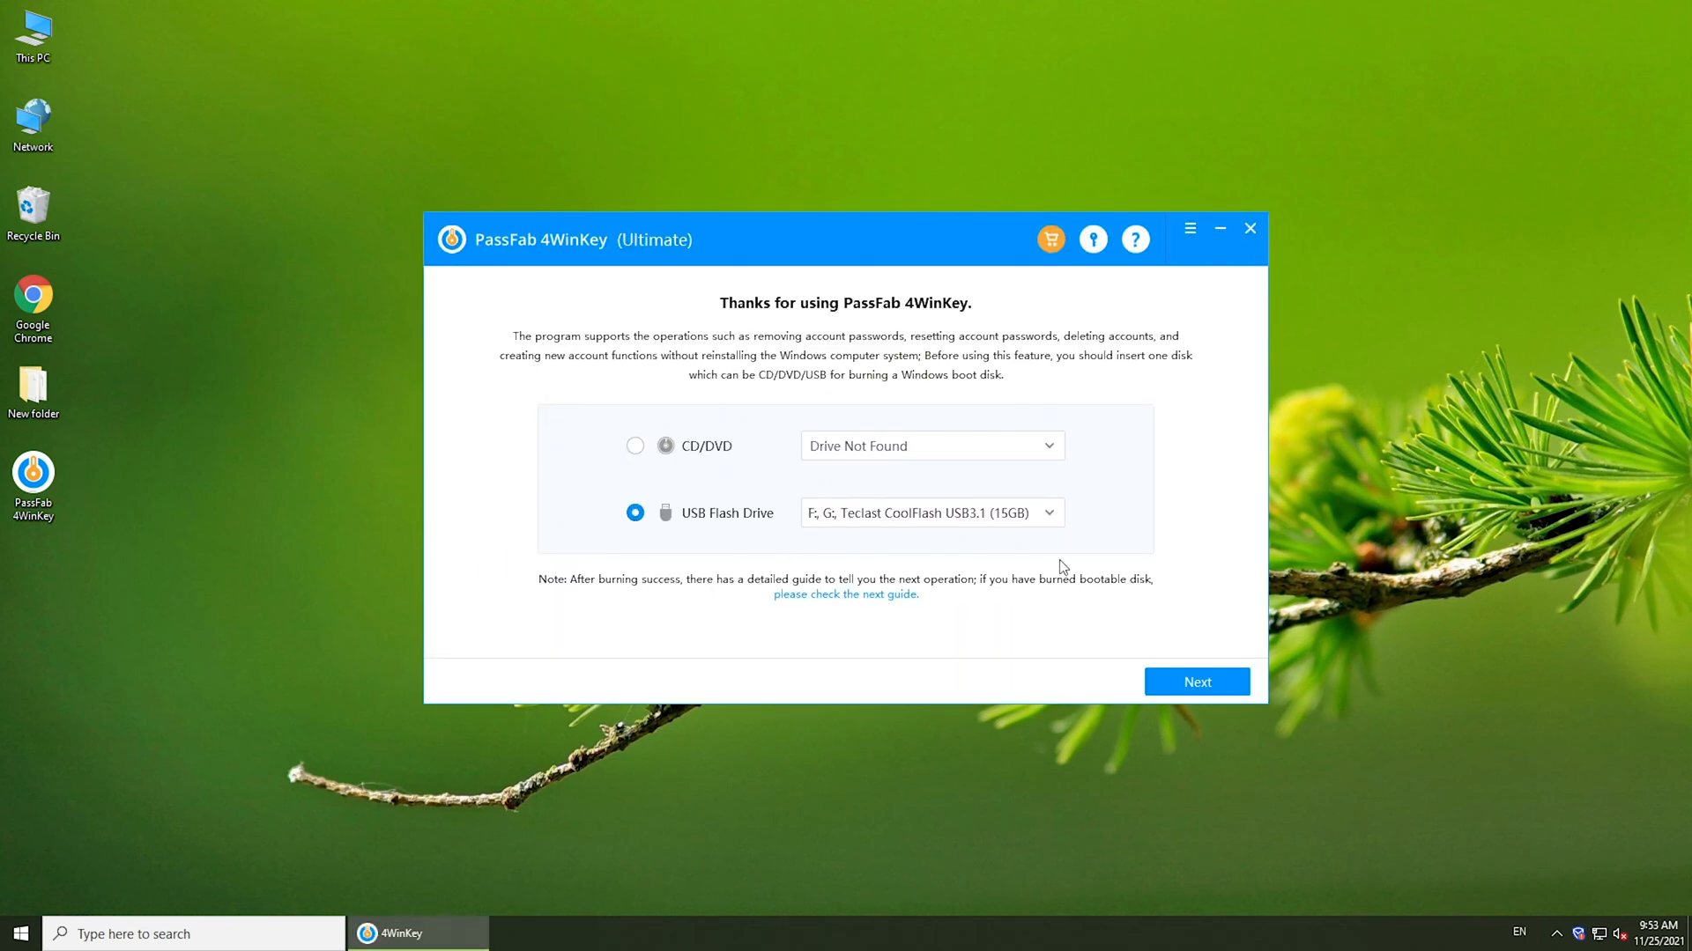
click(1196, 682)
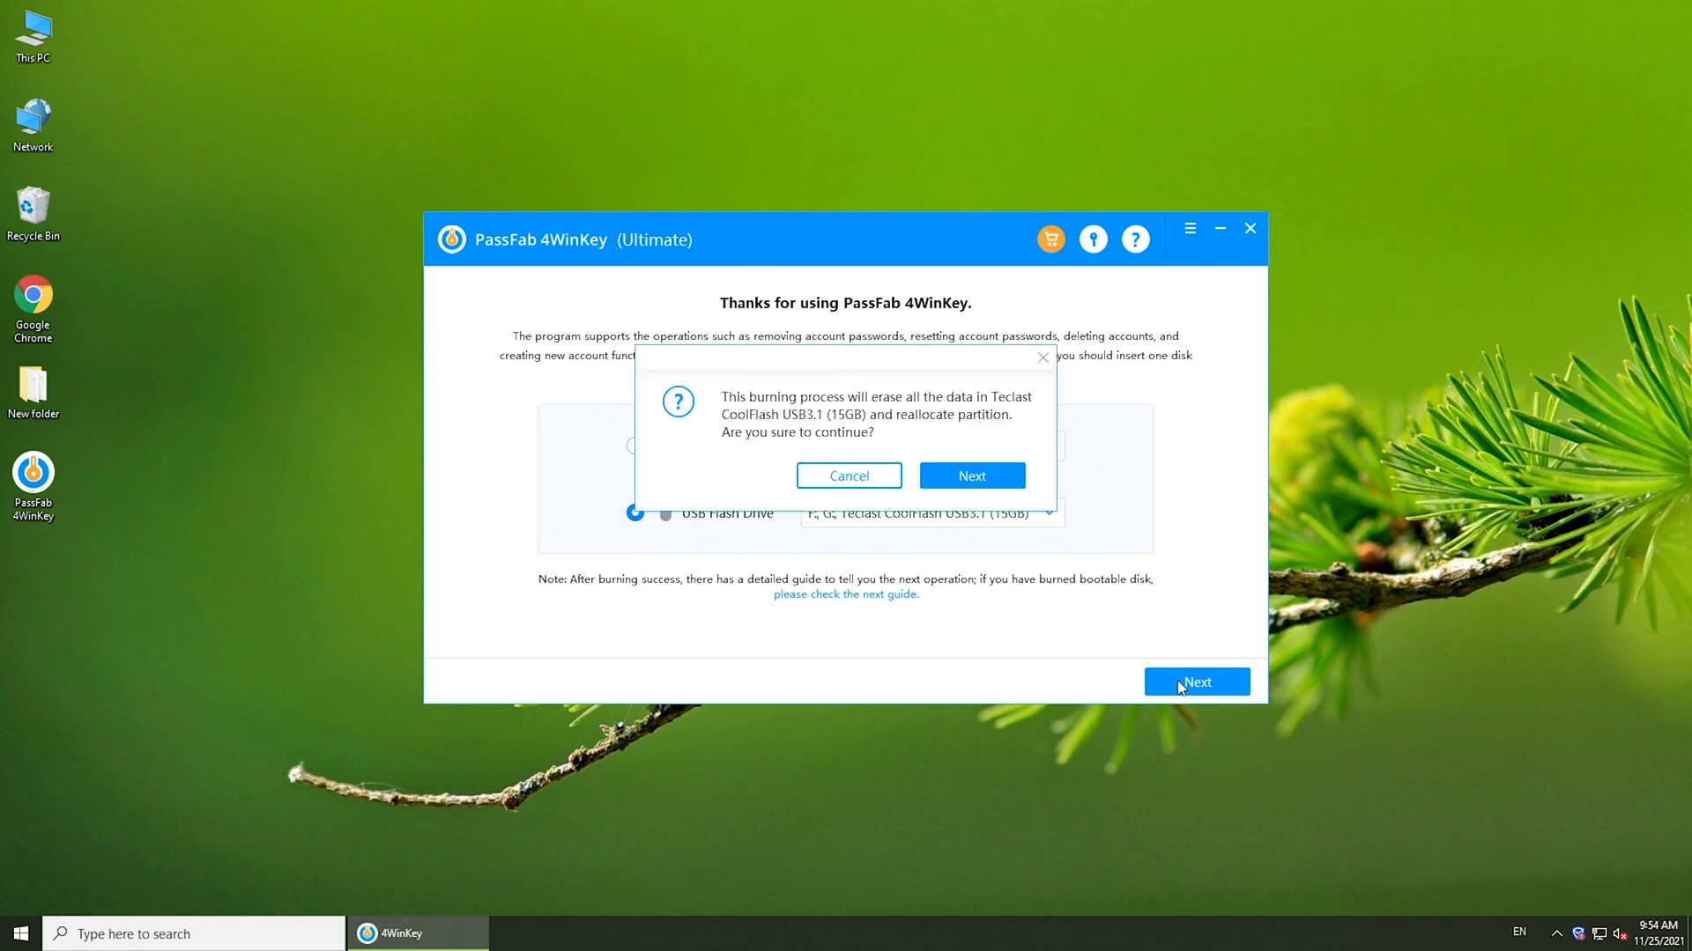
mouse_move(918, 501)
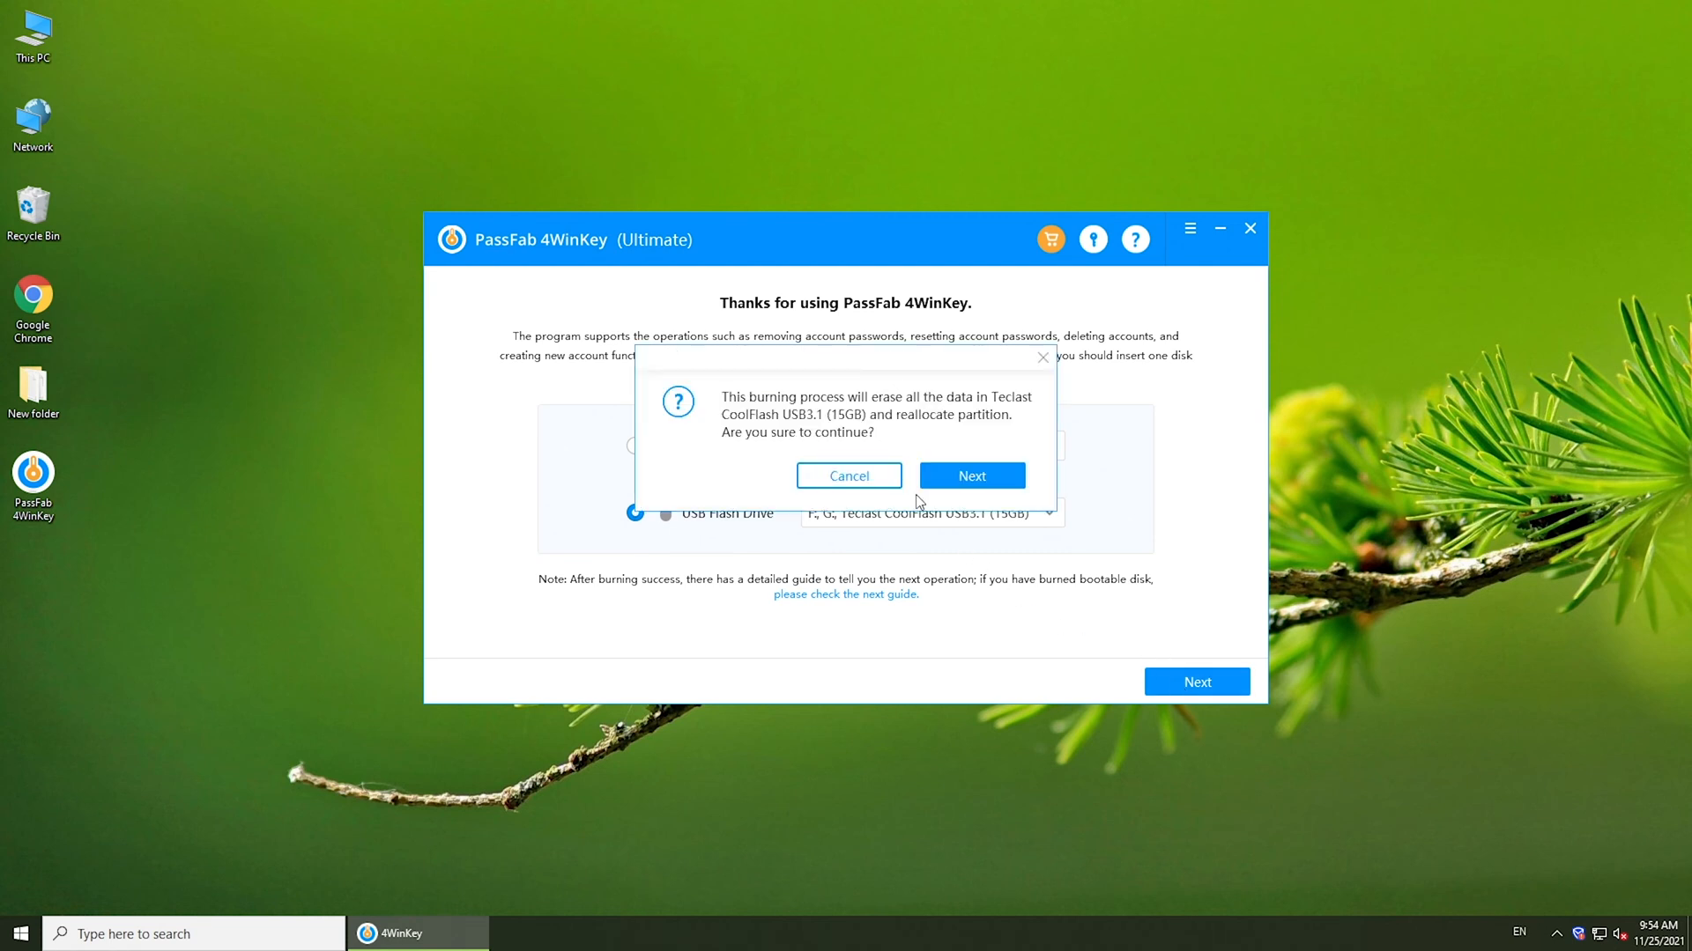
click(970, 475)
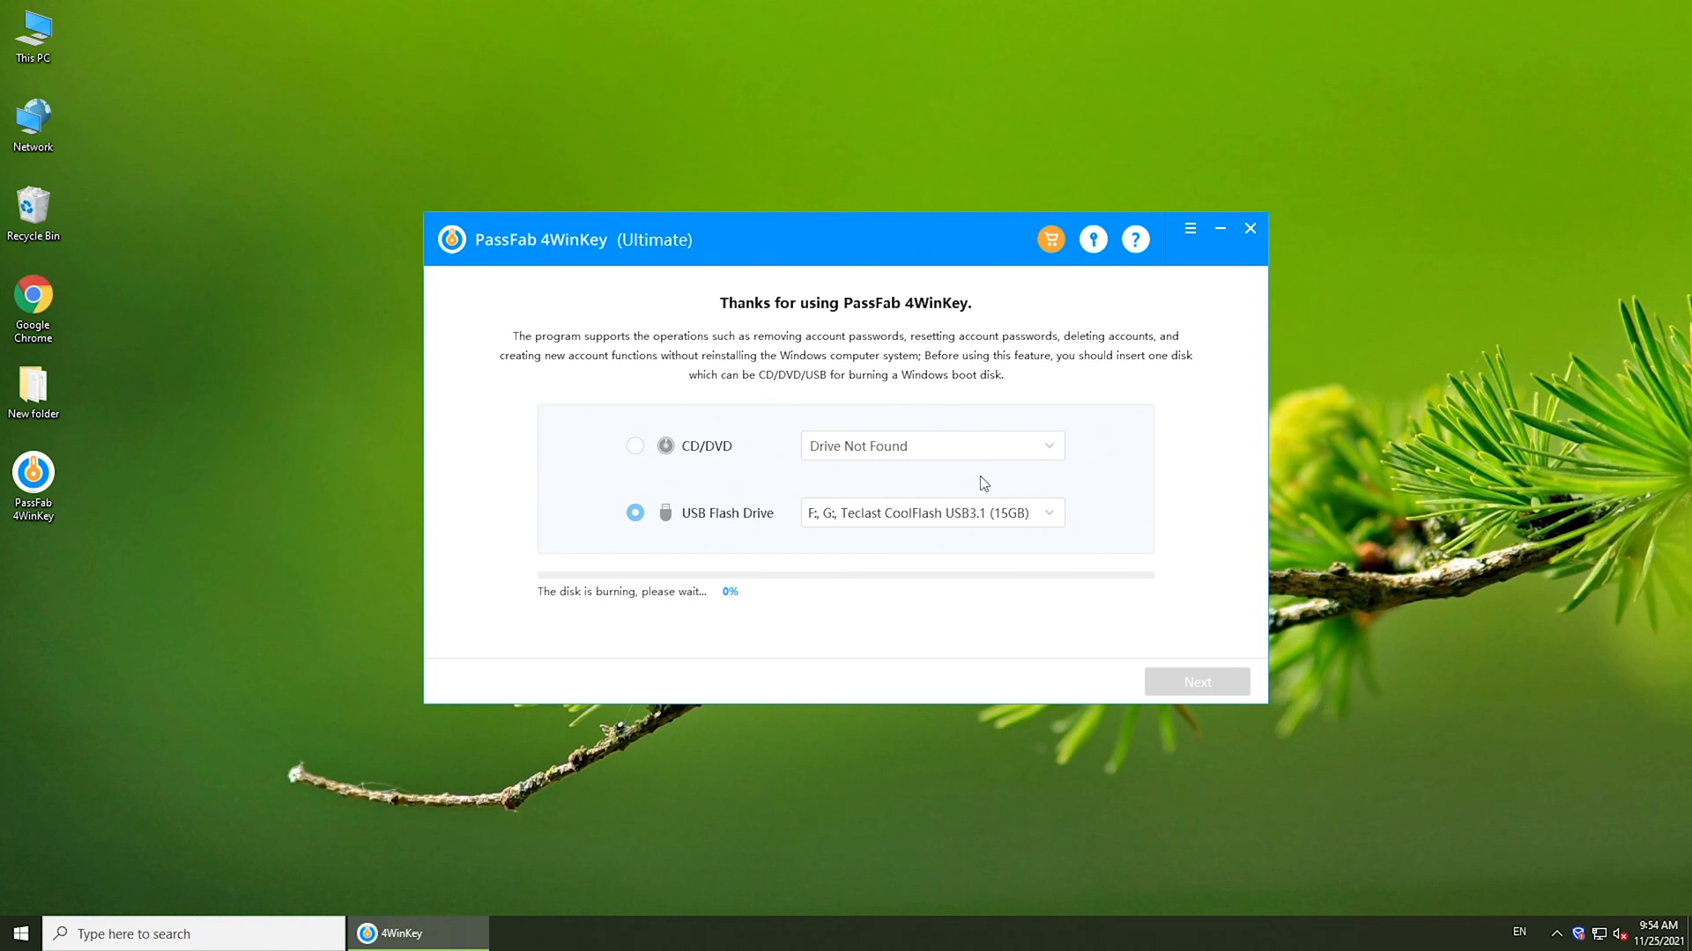